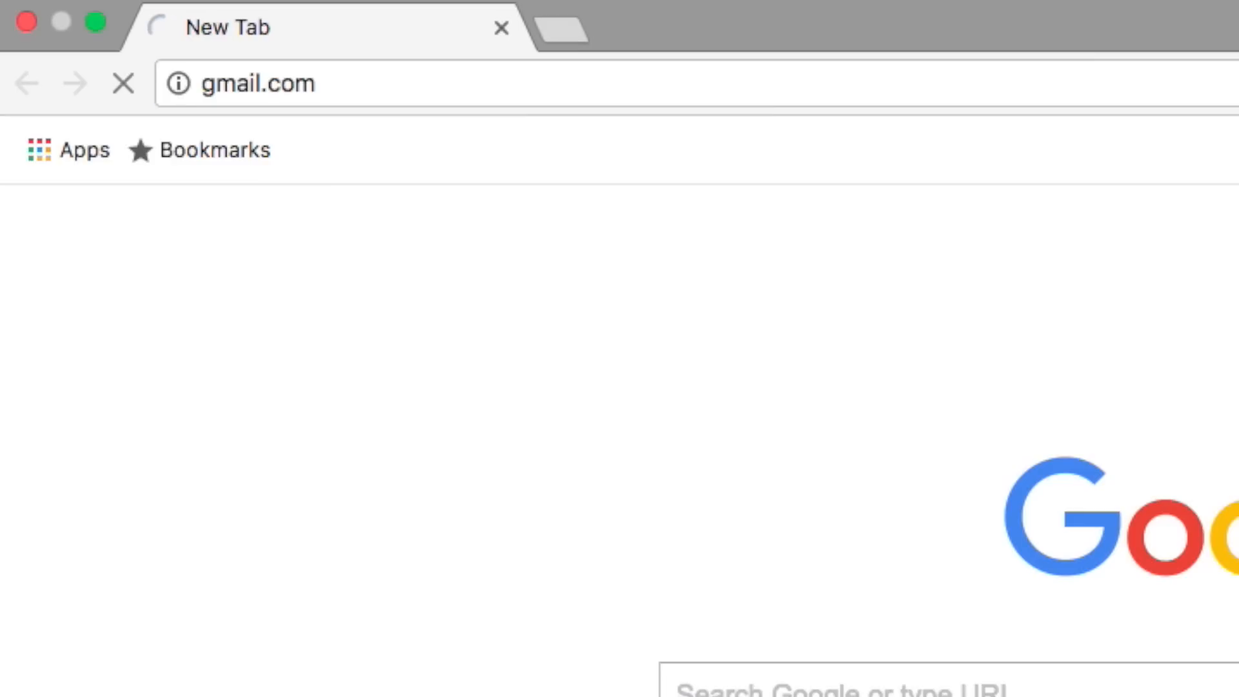
# - Sign in to Gmail with the account password to reach the inbox
pyautogui.write('••••••')
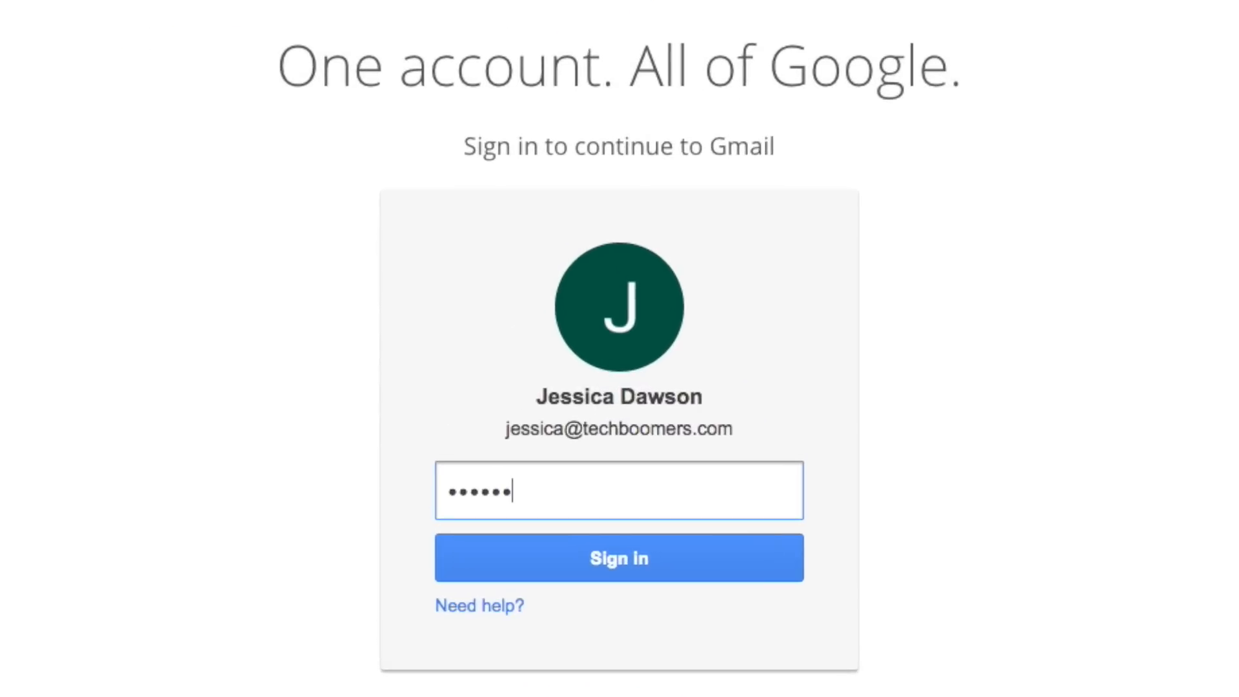
pyautogui.click(619, 557)
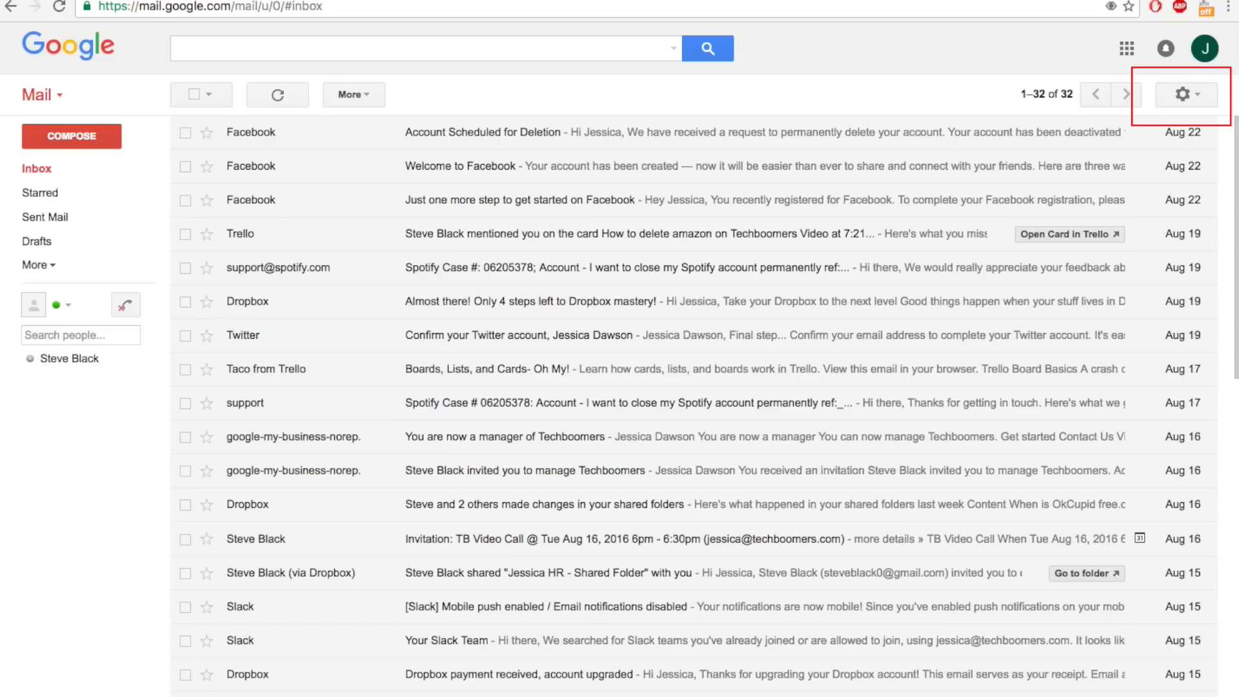
pyautogui.moveTo(1035, 95)
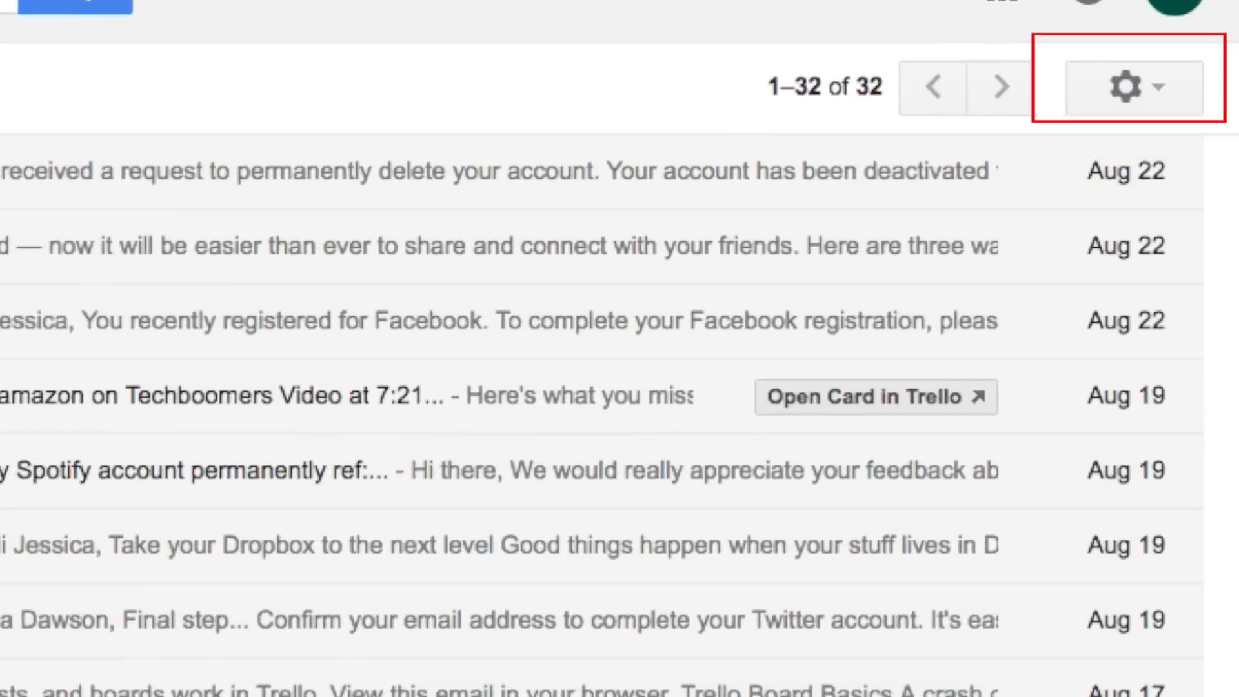
pyautogui.moveTo(1123, 75)
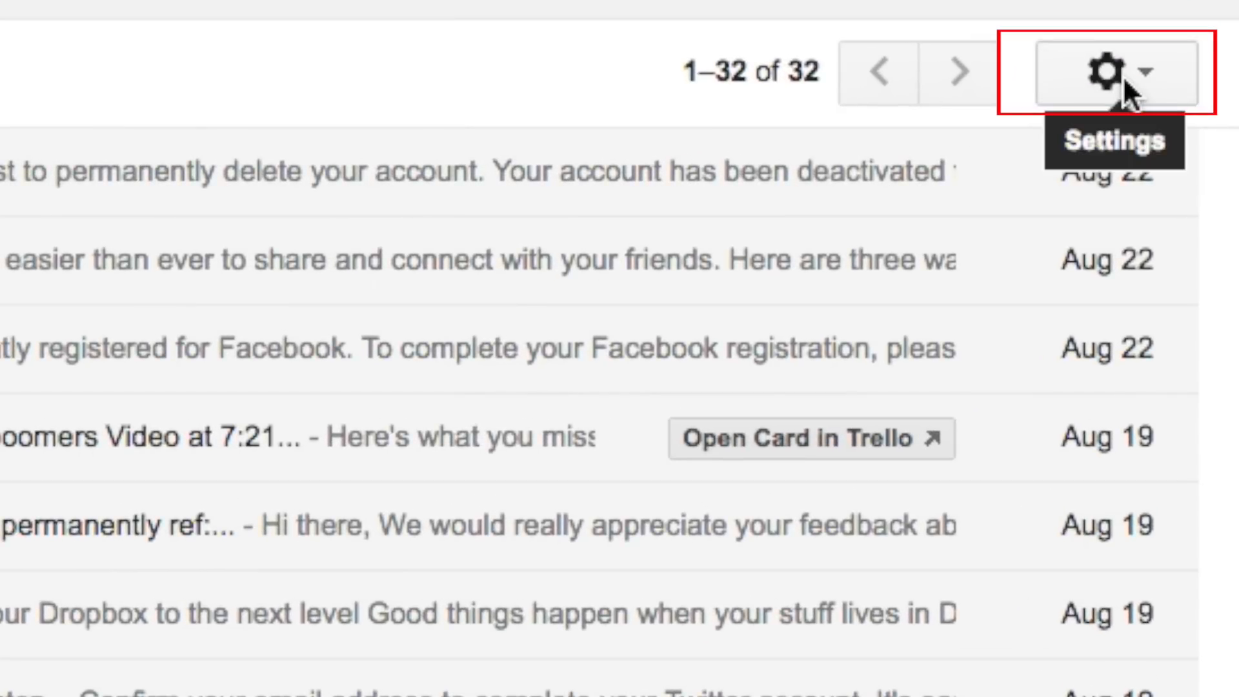
pyautogui.click(1114, 72)
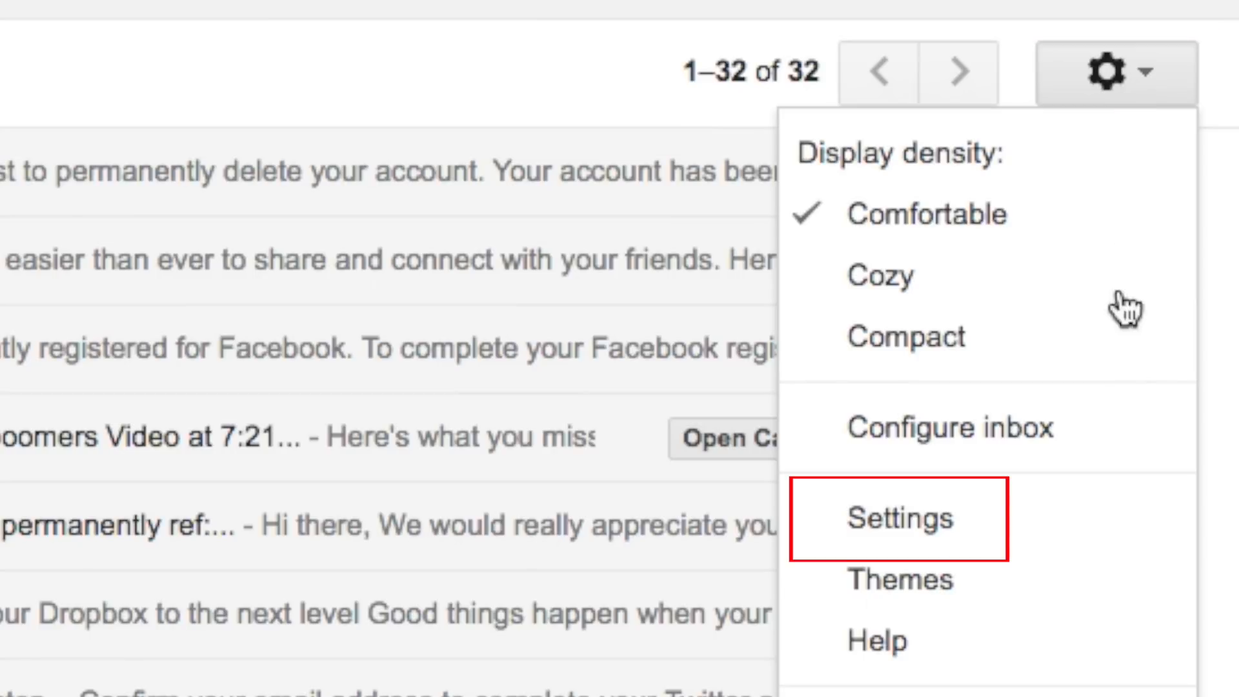
pyautogui.moveTo(1109, 525)
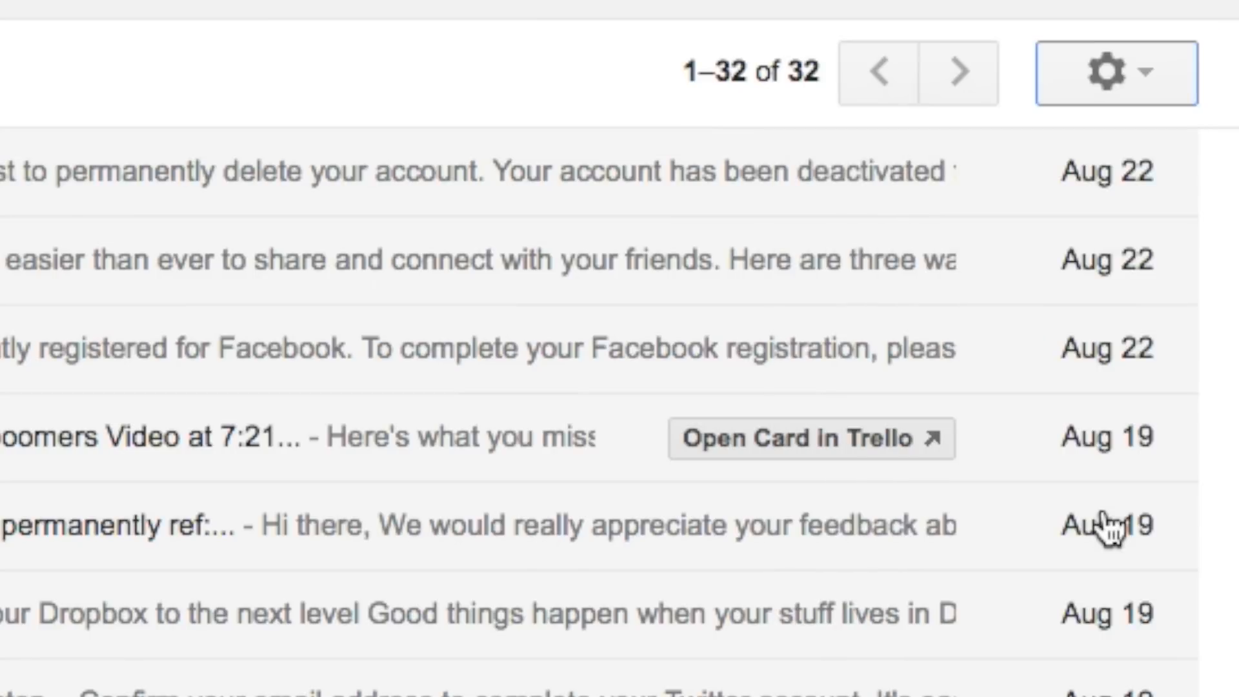
# - Go from Gmail Settings' Accounts tab to the Google Account settings page
pyautogui.click(1107, 71)
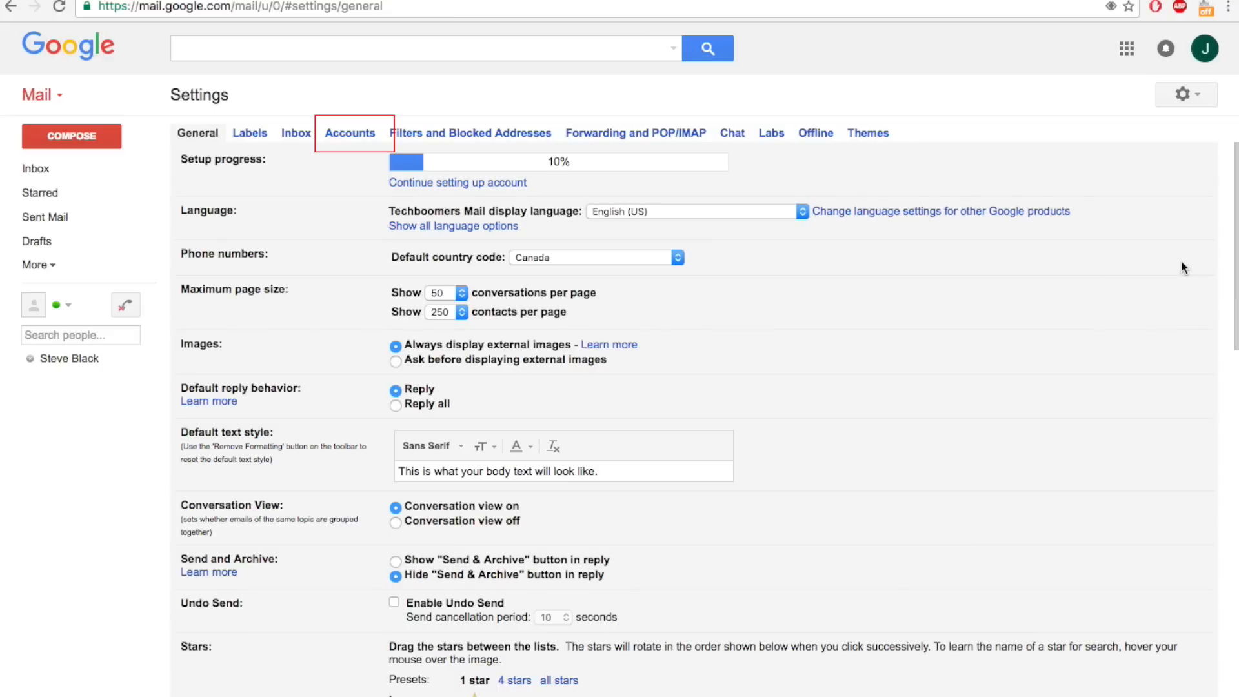
pyautogui.moveTo(359, 234)
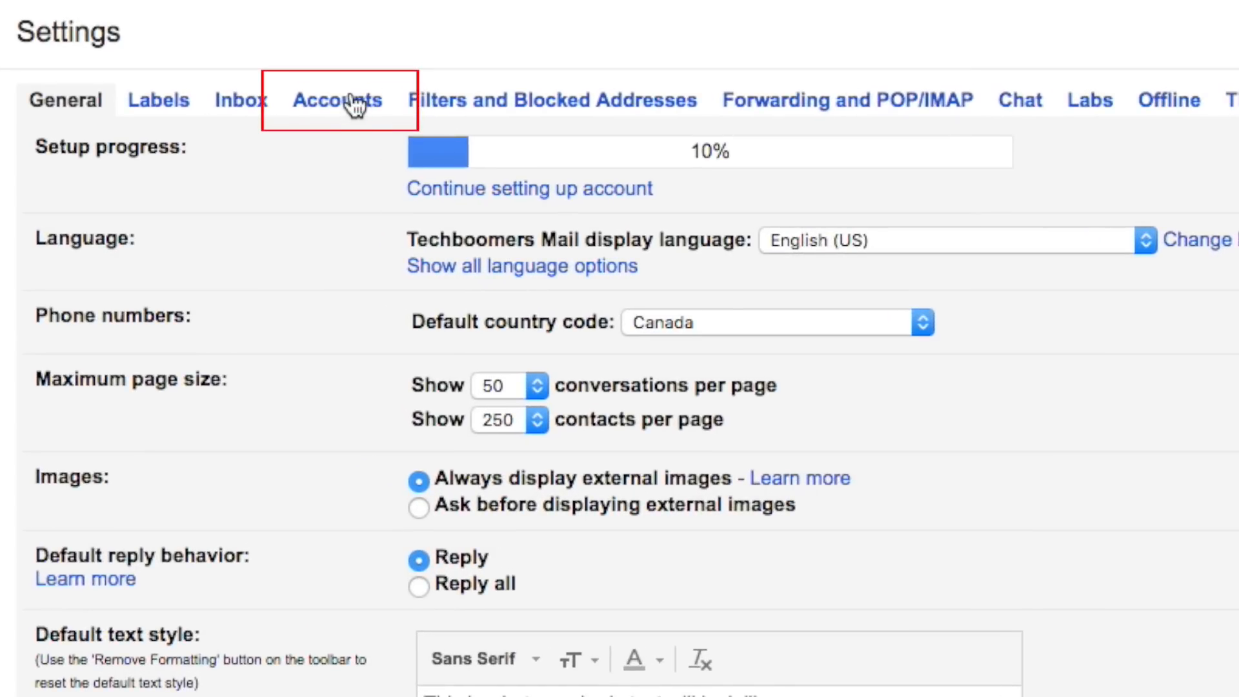
pyautogui.click(337, 100)
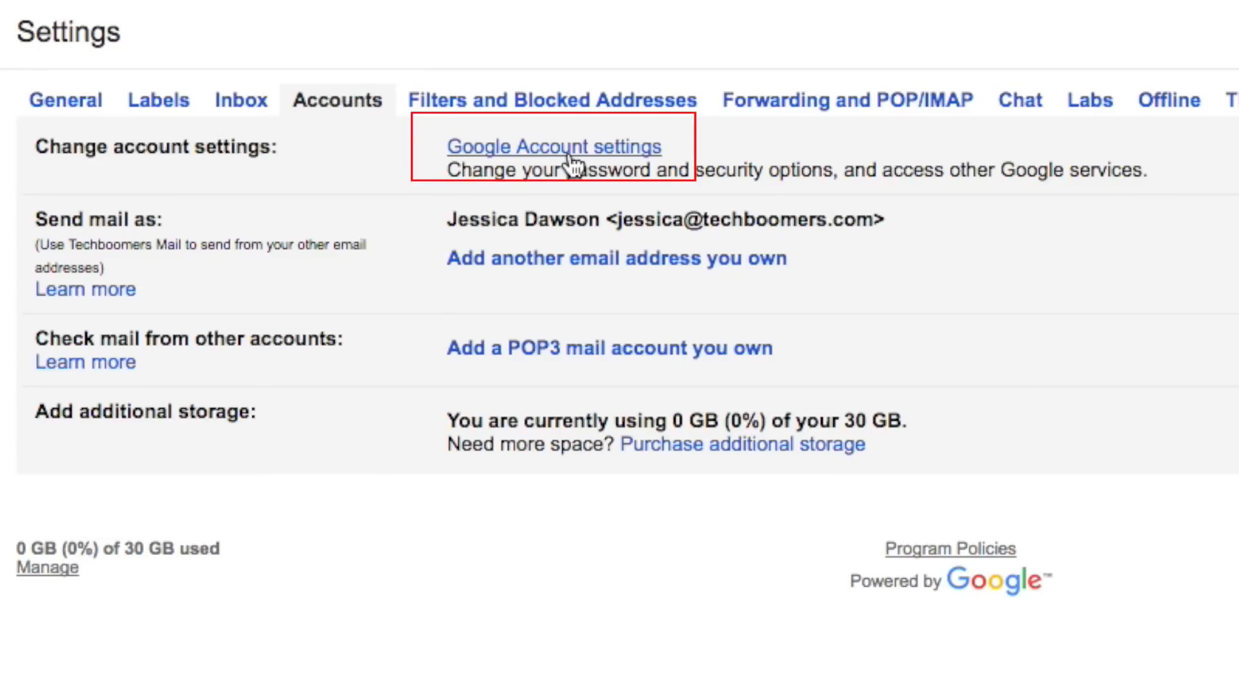
pyautogui.click(554, 147)
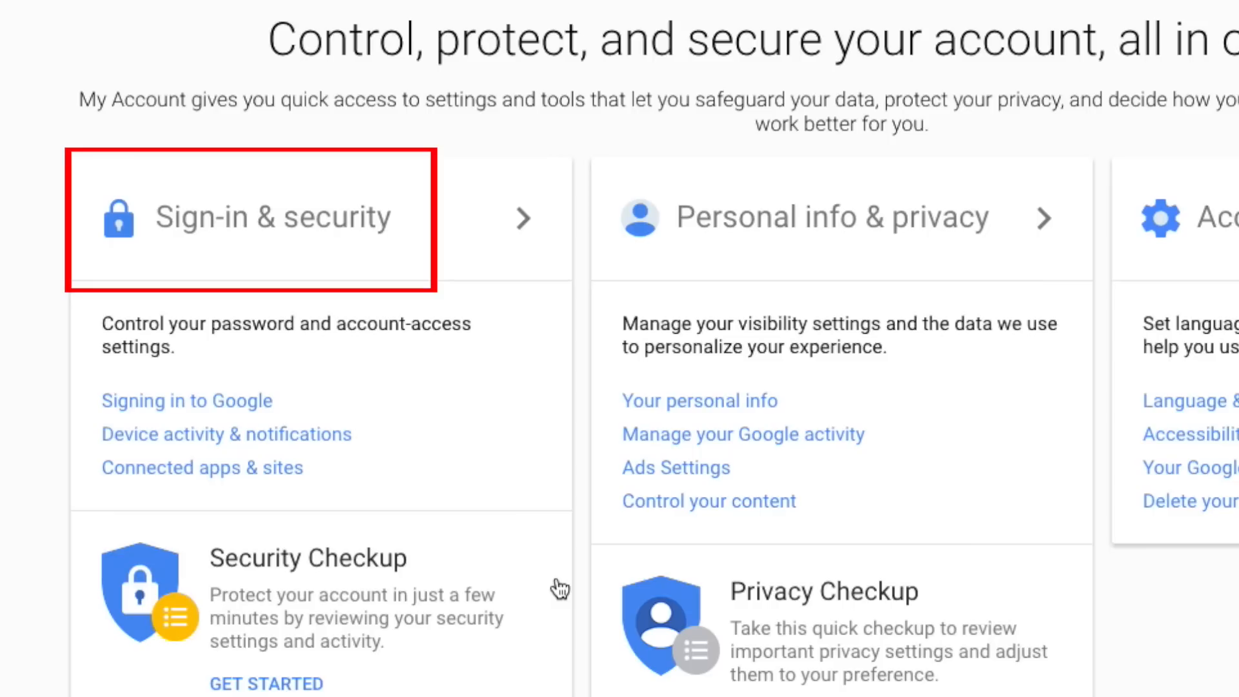
pyautogui.moveTo(228, 448)
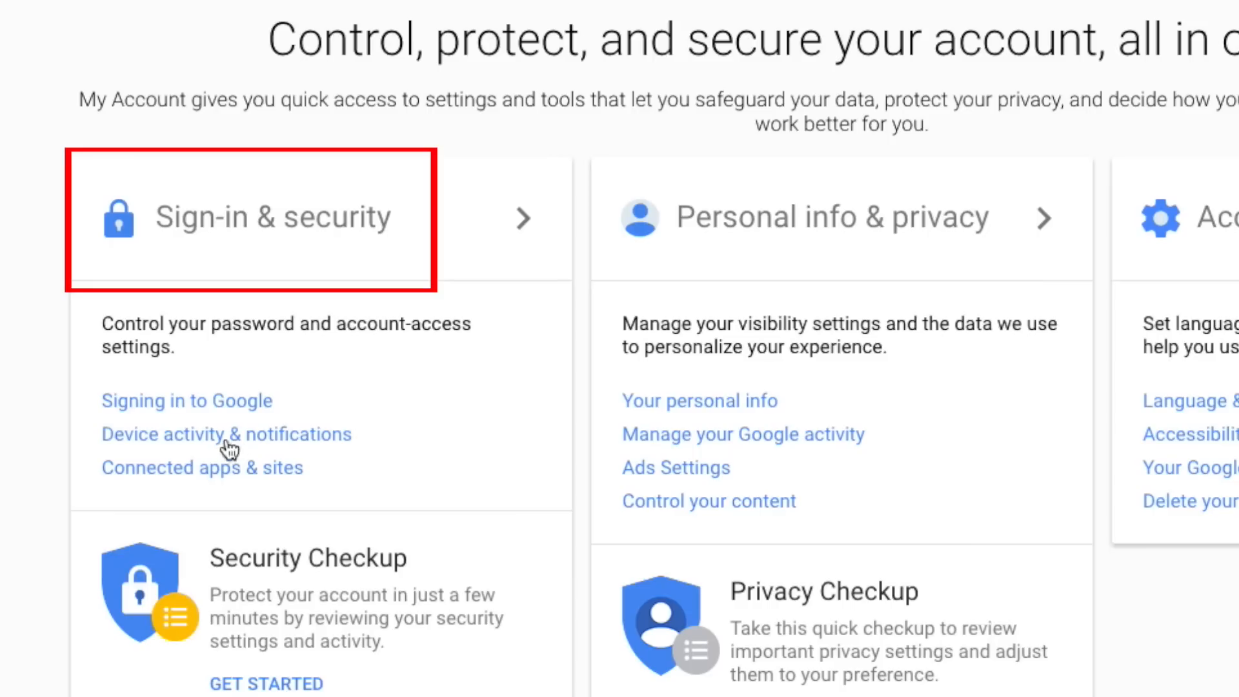
# - Choose the password option under Sign-in & security on My Account
pyautogui.click(273, 217)
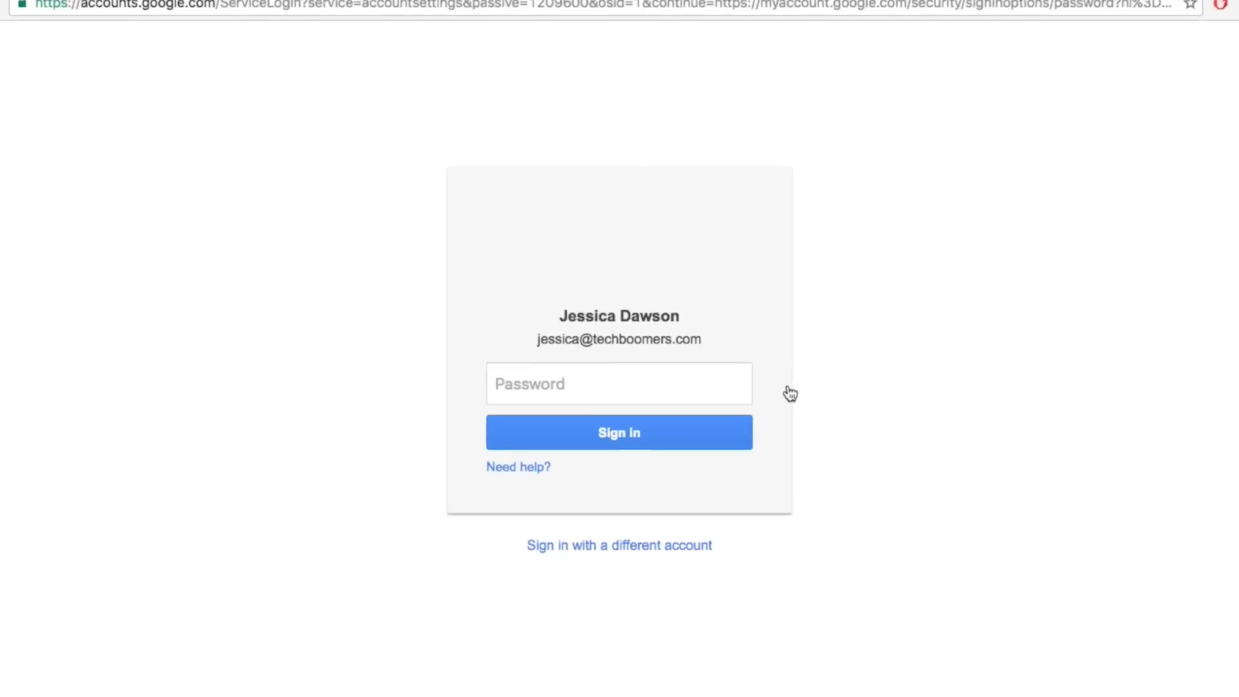
# - Re-enter the current password, then set and confirm a strong new password
pyautogui.write('••••••')
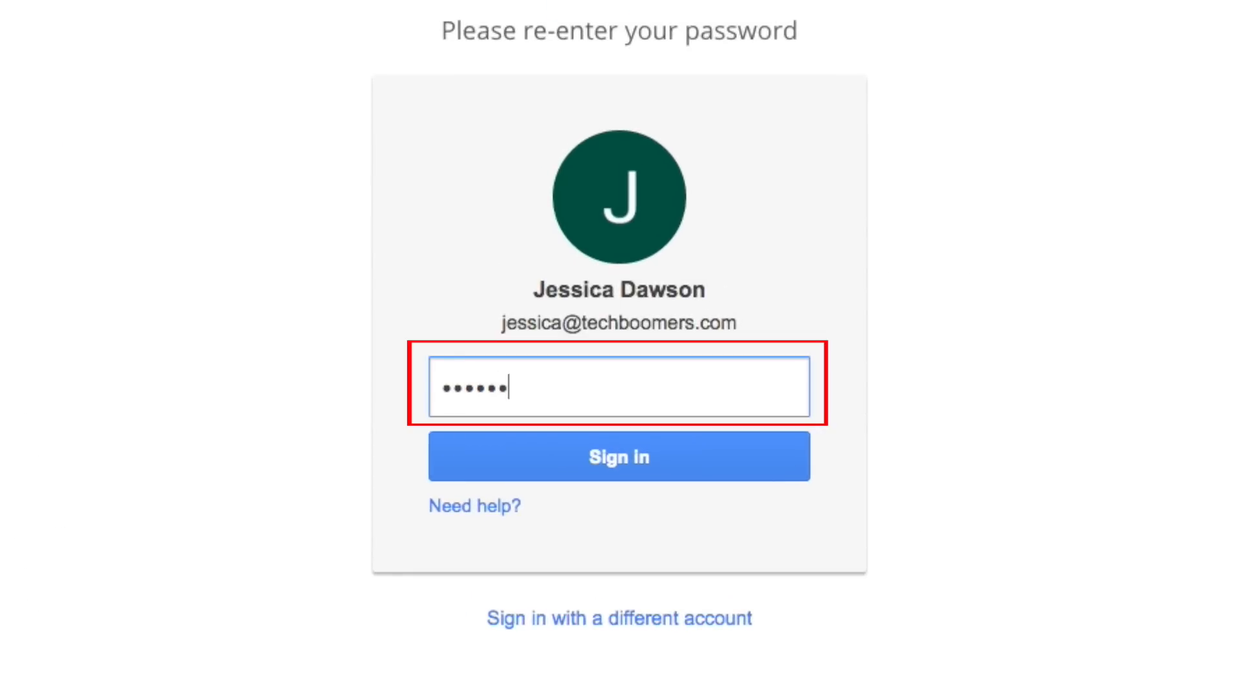
pyautogui.click(619, 456)
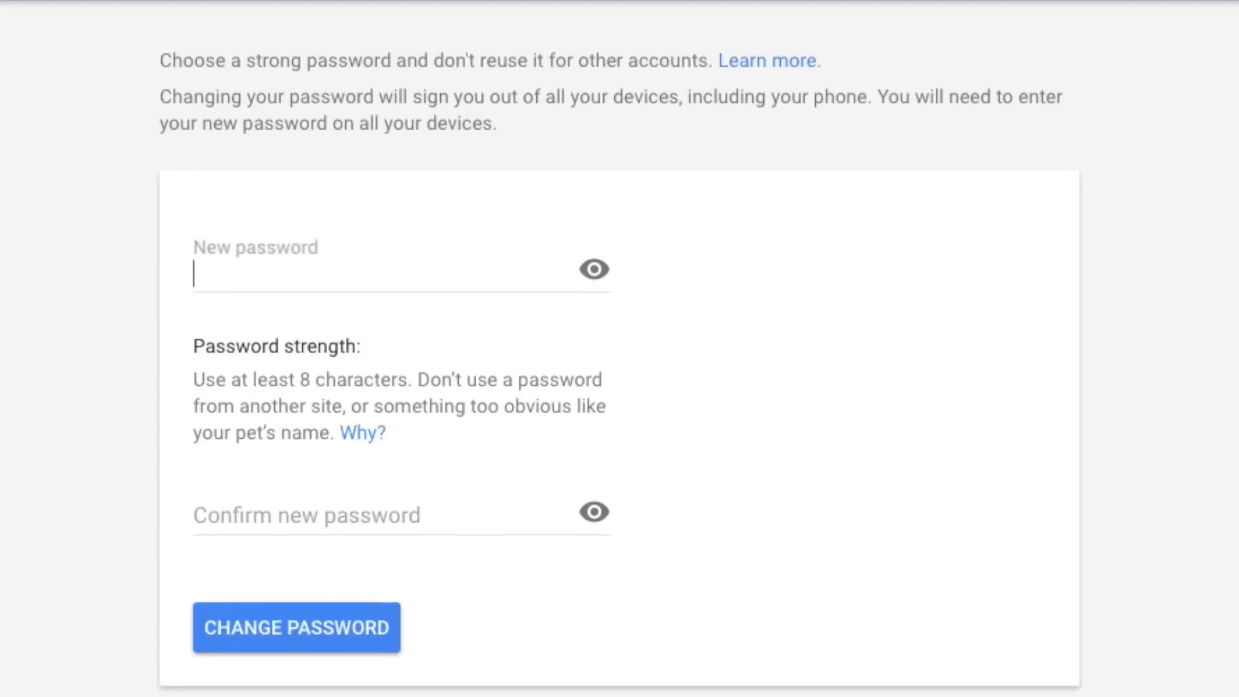
pyautogui.click(395, 280)
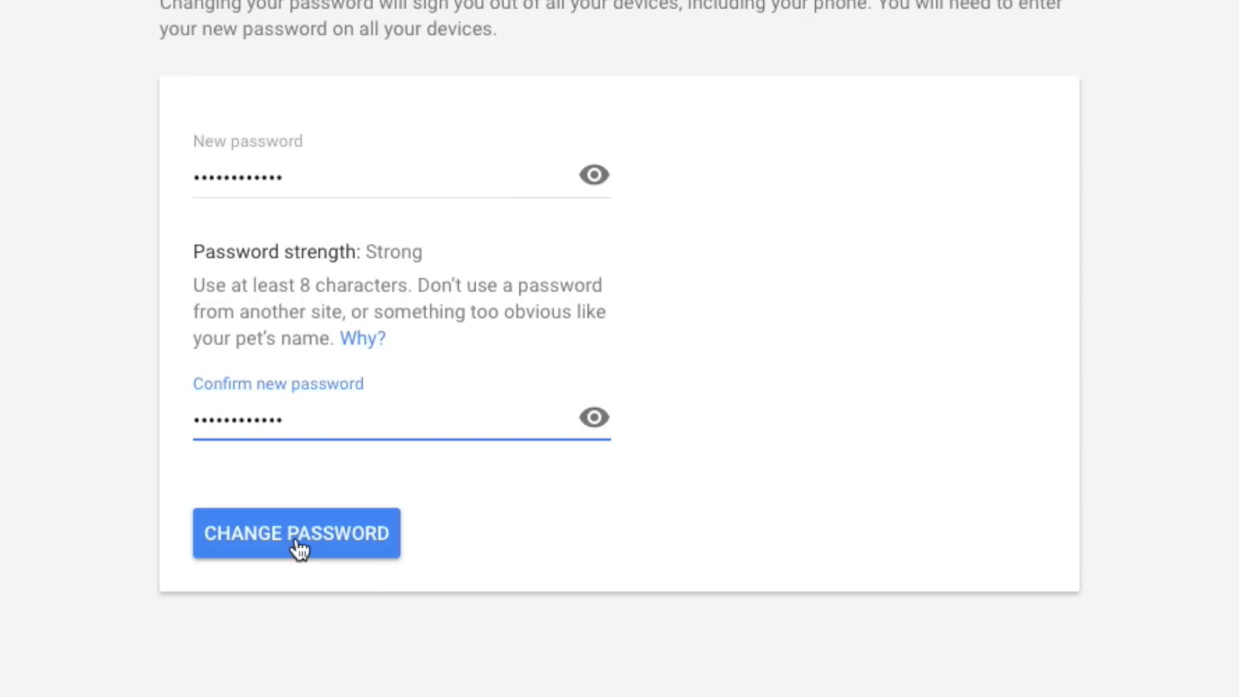
pyautogui.click(296, 532)
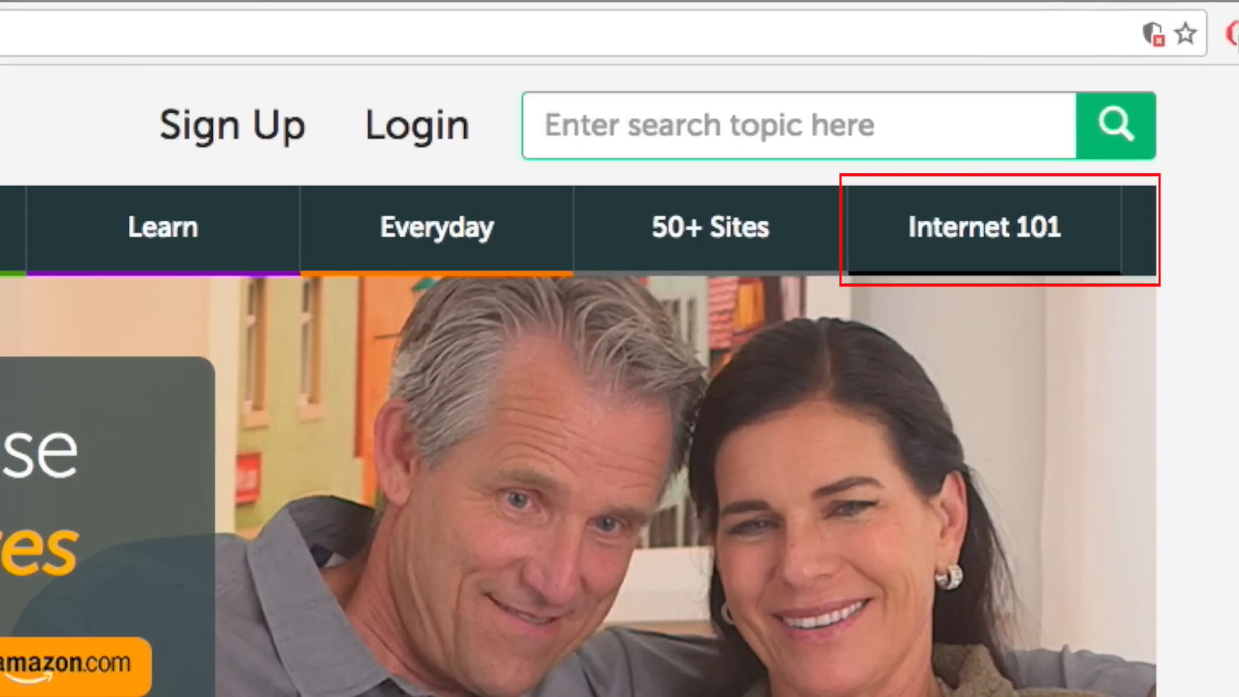
pyautogui.moveTo(1023, 302)
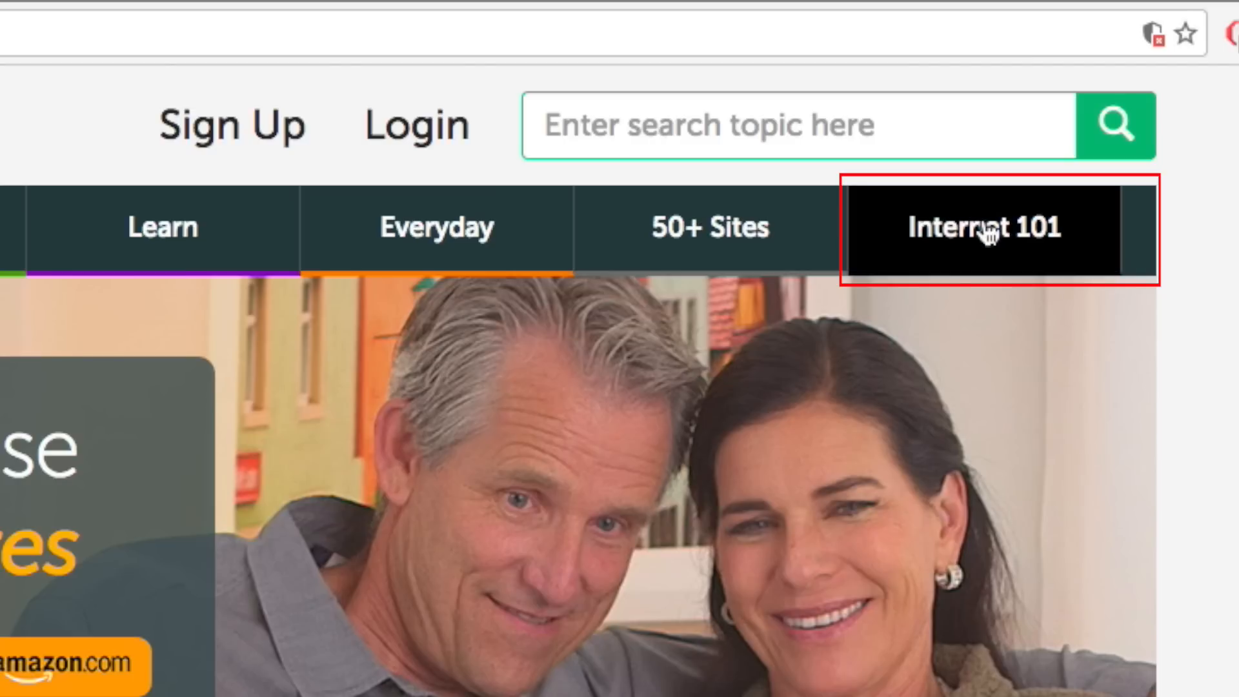
# - Open TechBoomers' Internet 101 page and scroll through its course list
pyautogui.click(982, 227)
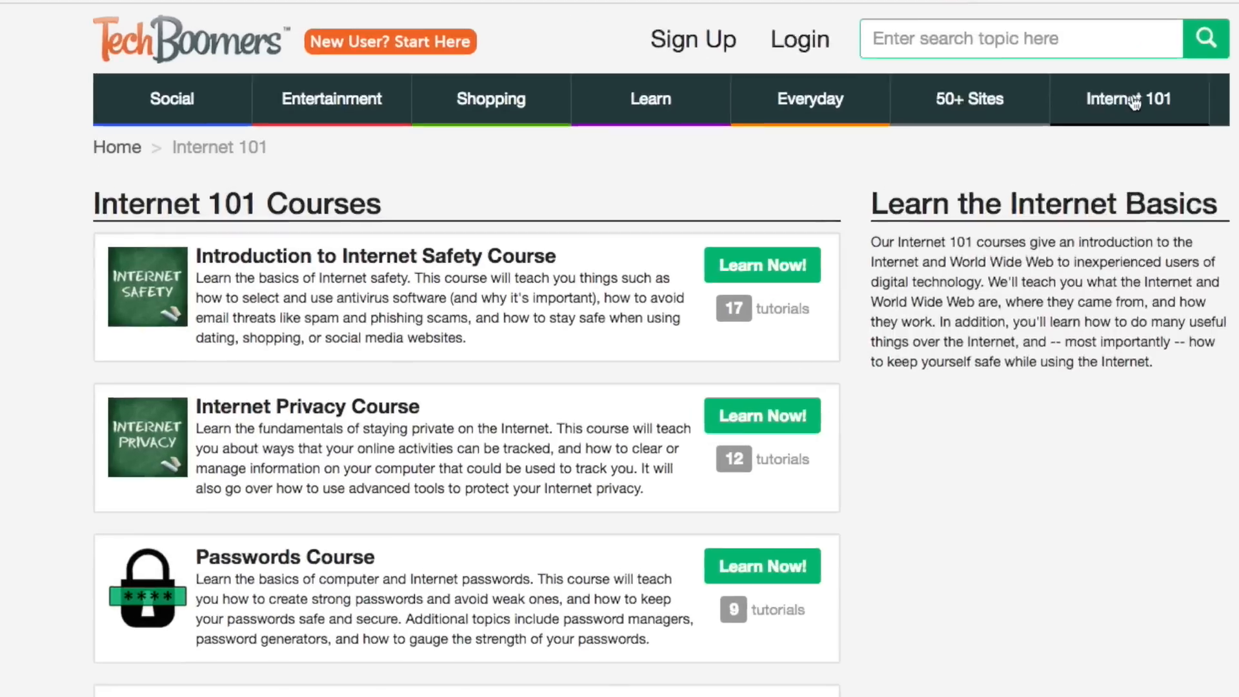
pyautogui.scroll(-3)
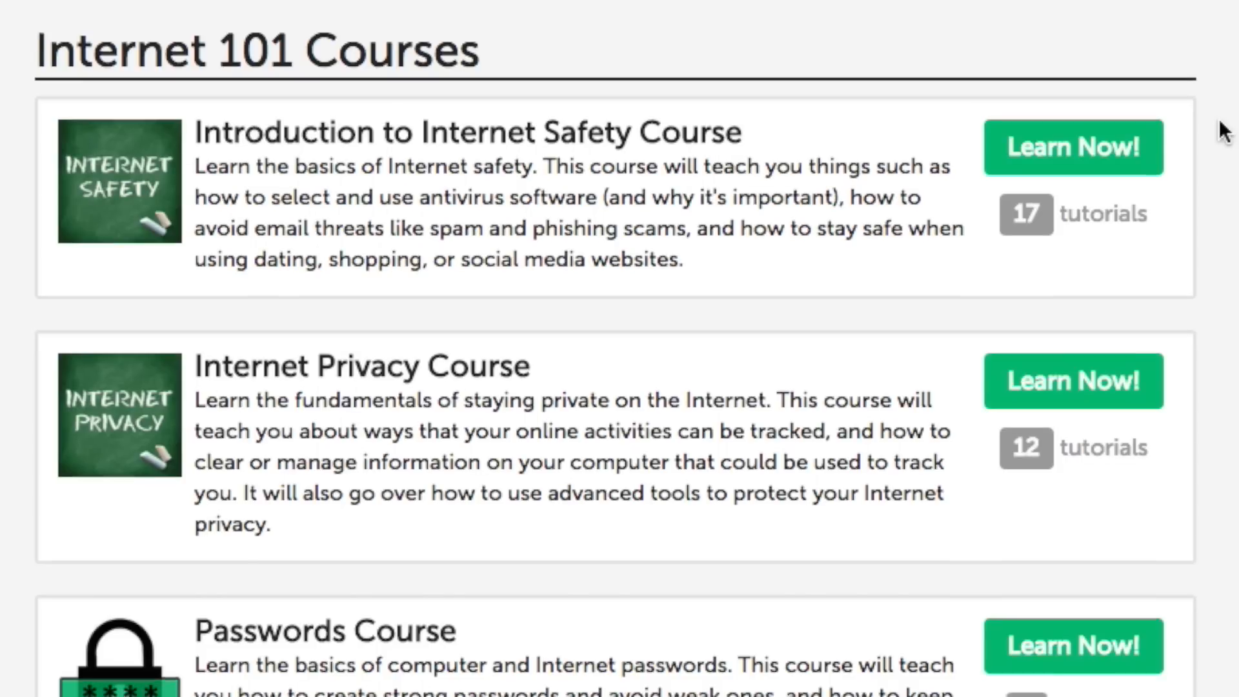
pyautogui.scroll(-3)
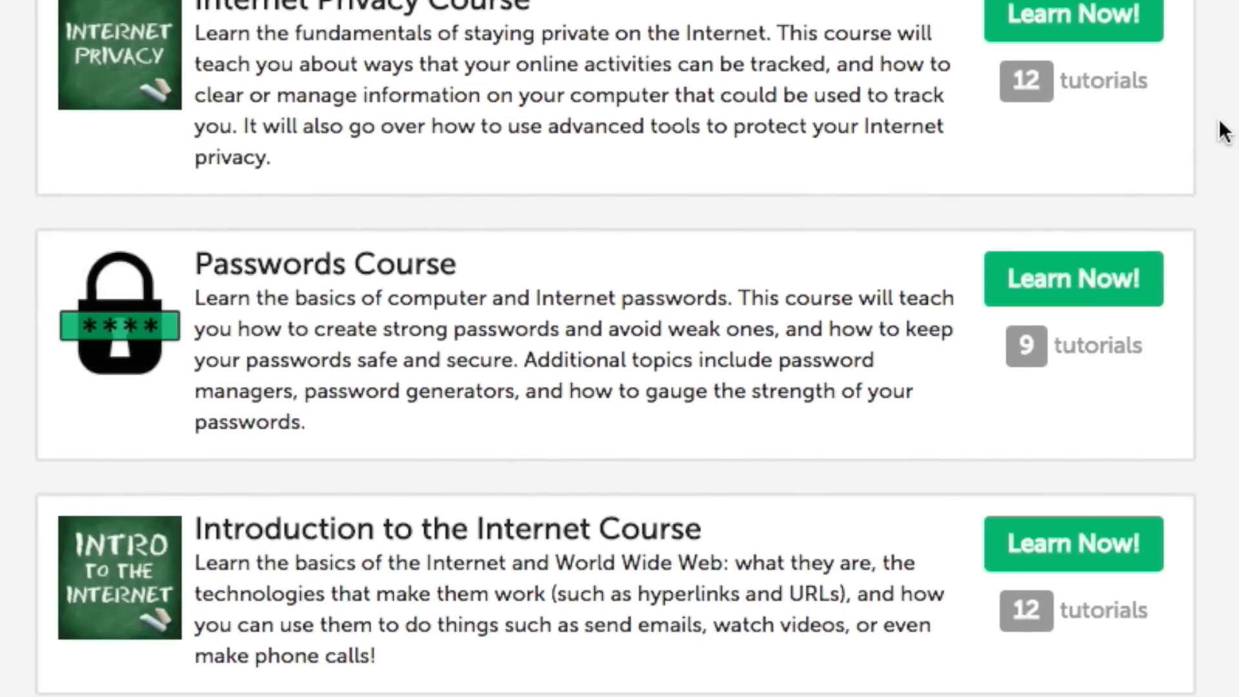